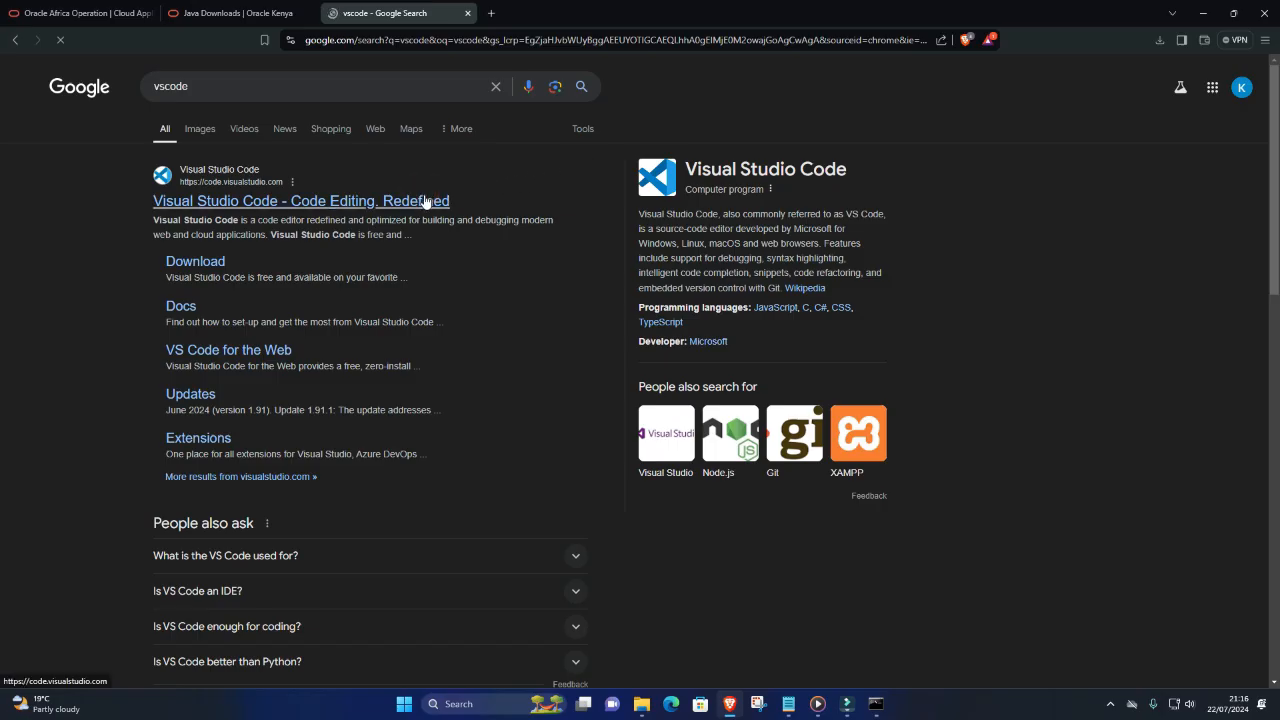
# Download the Visual Studio Code Windows installer from code.visualstudio.com via the direct link.
pyautogui.click(300, 200)
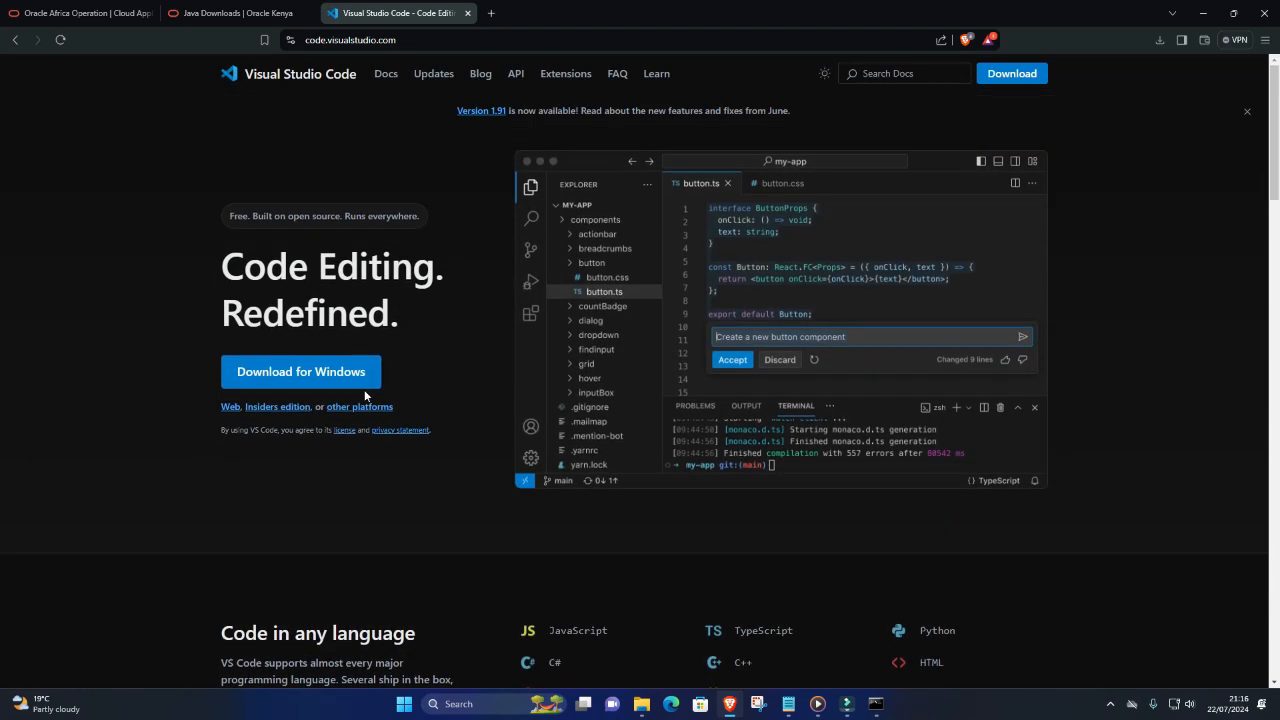
pyautogui.click(300, 370)
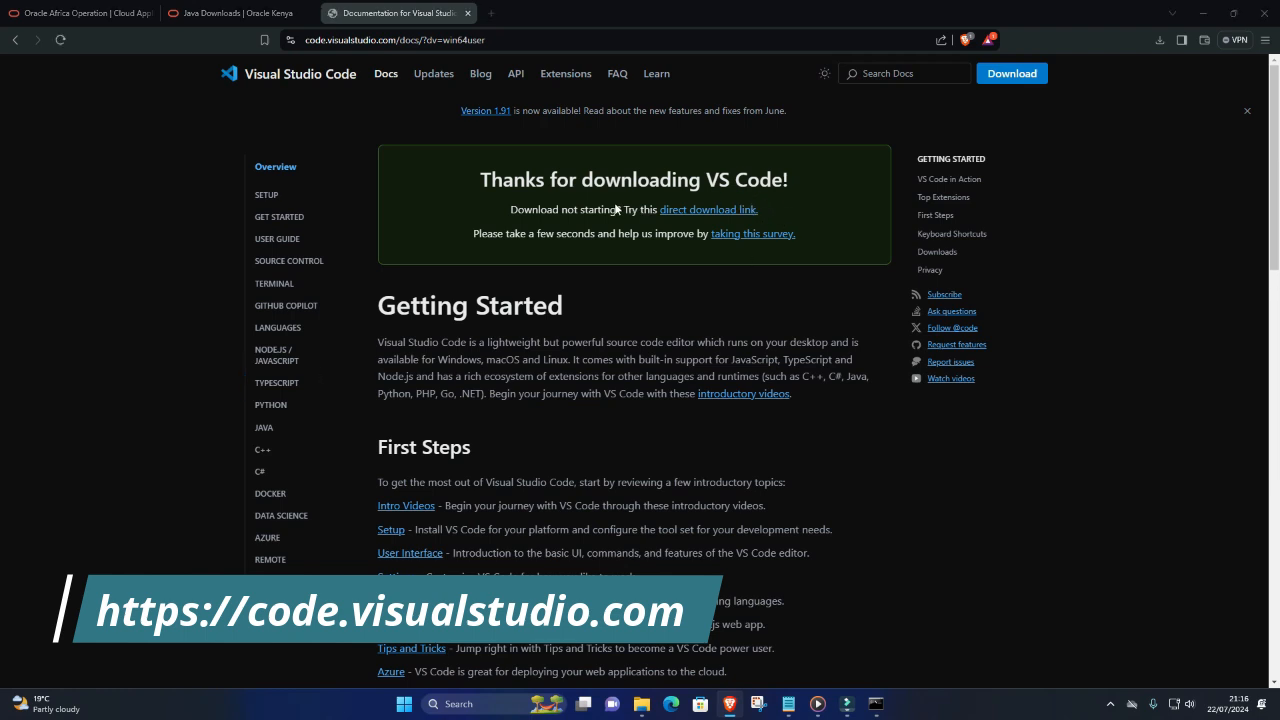
pyautogui.click(708, 210)
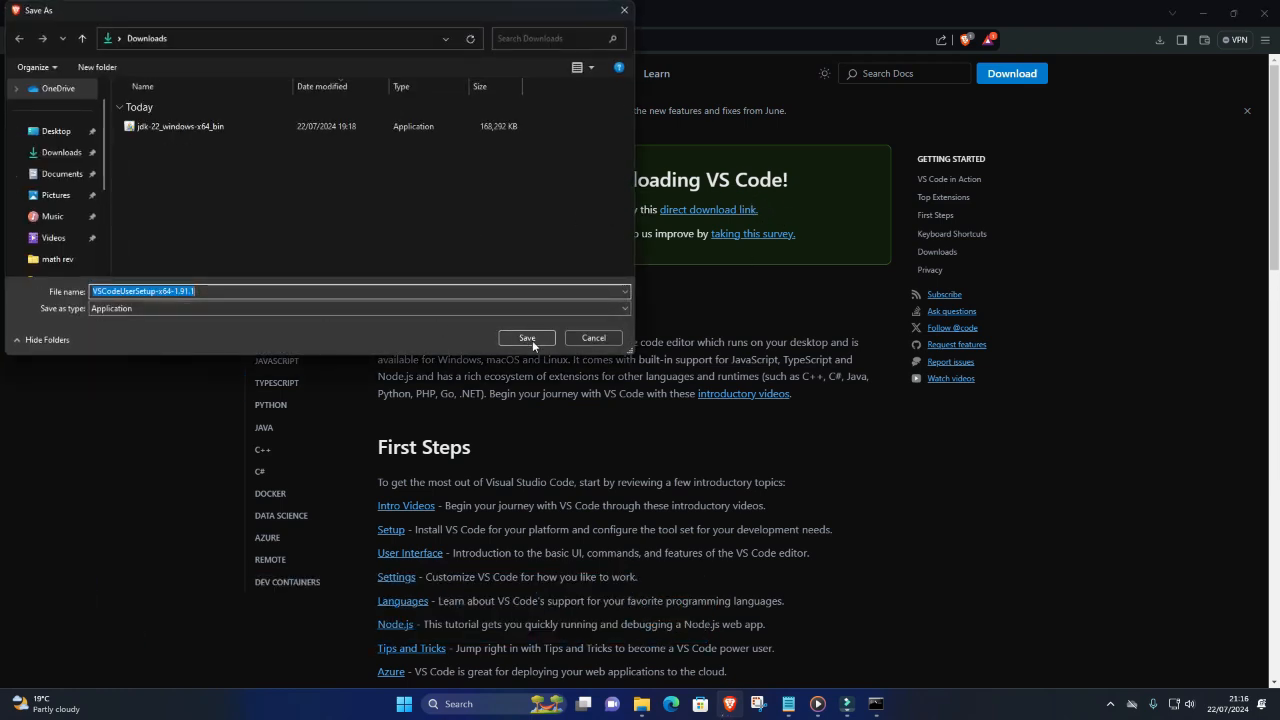
# Save the installer to Downloads, run setup with default options, and finish launching VS Code.
pyautogui.click(526, 336)
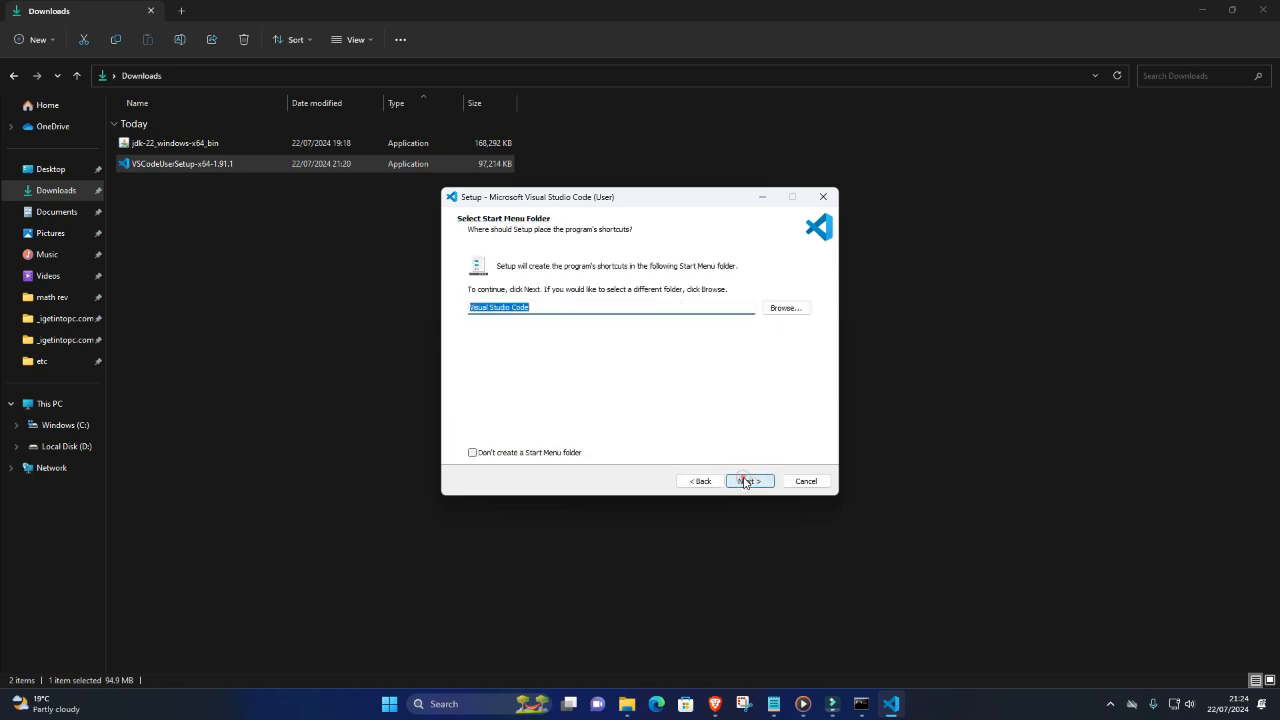
pyautogui.click(750, 480)
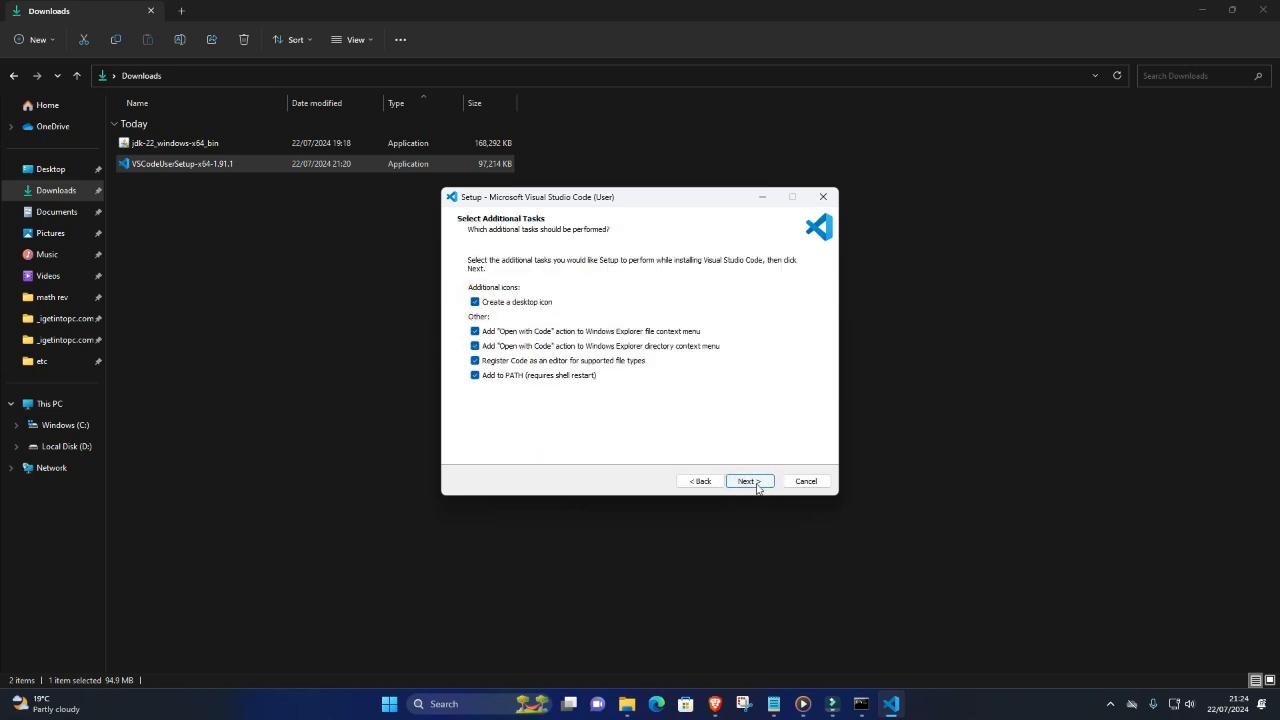
pyautogui.click(748, 480)
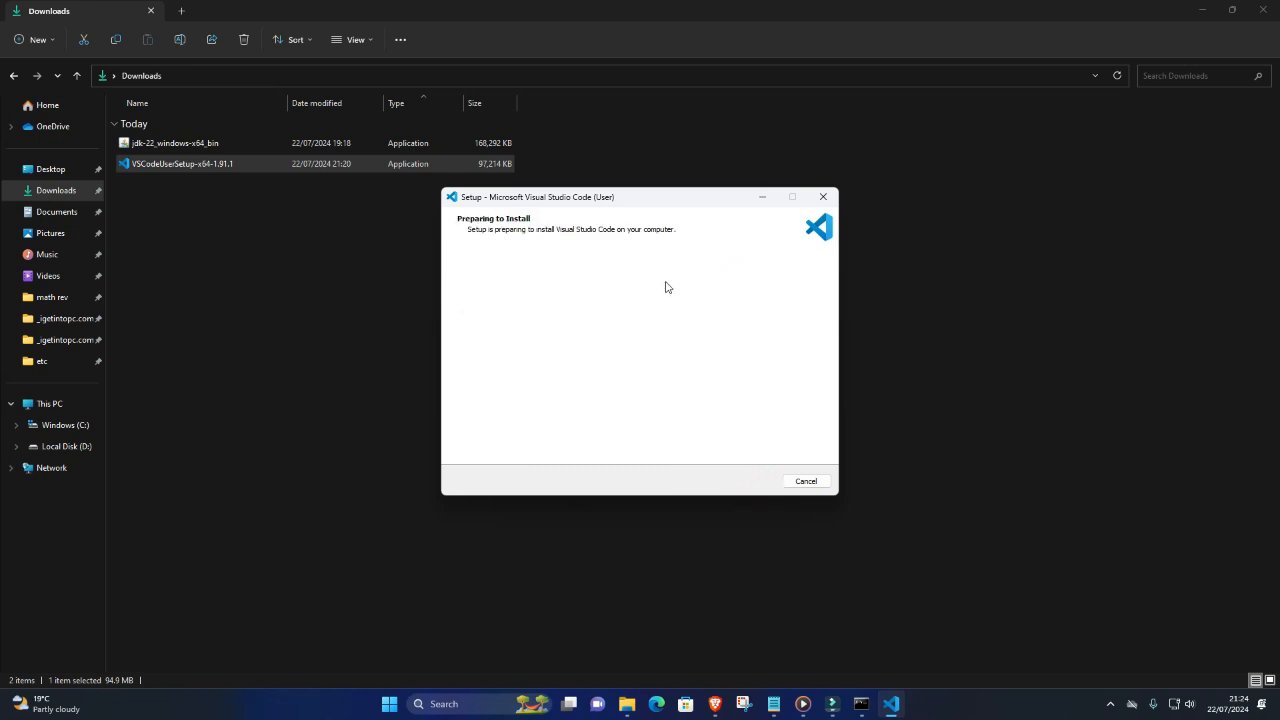
pyautogui.moveTo(1128, 476)
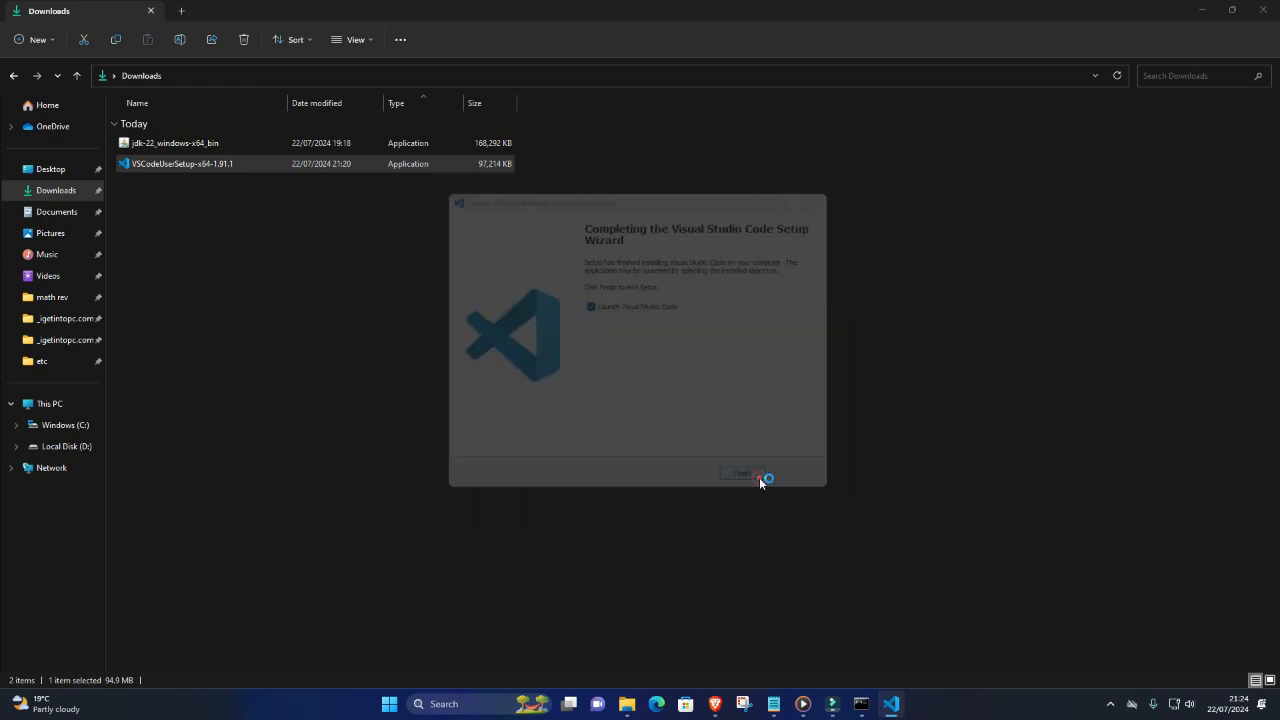
pyautogui.click(740, 472)
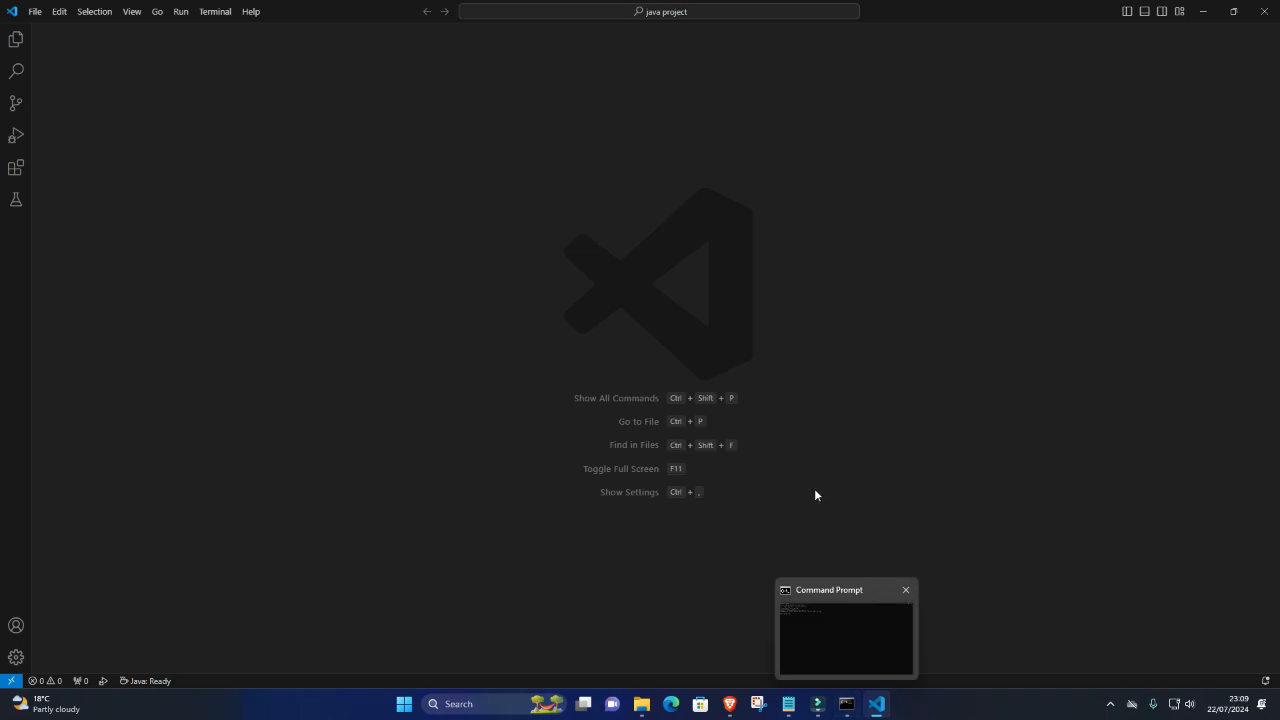
# Start a new file from the File menu's New File... command.
pyautogui.click(34, 12)
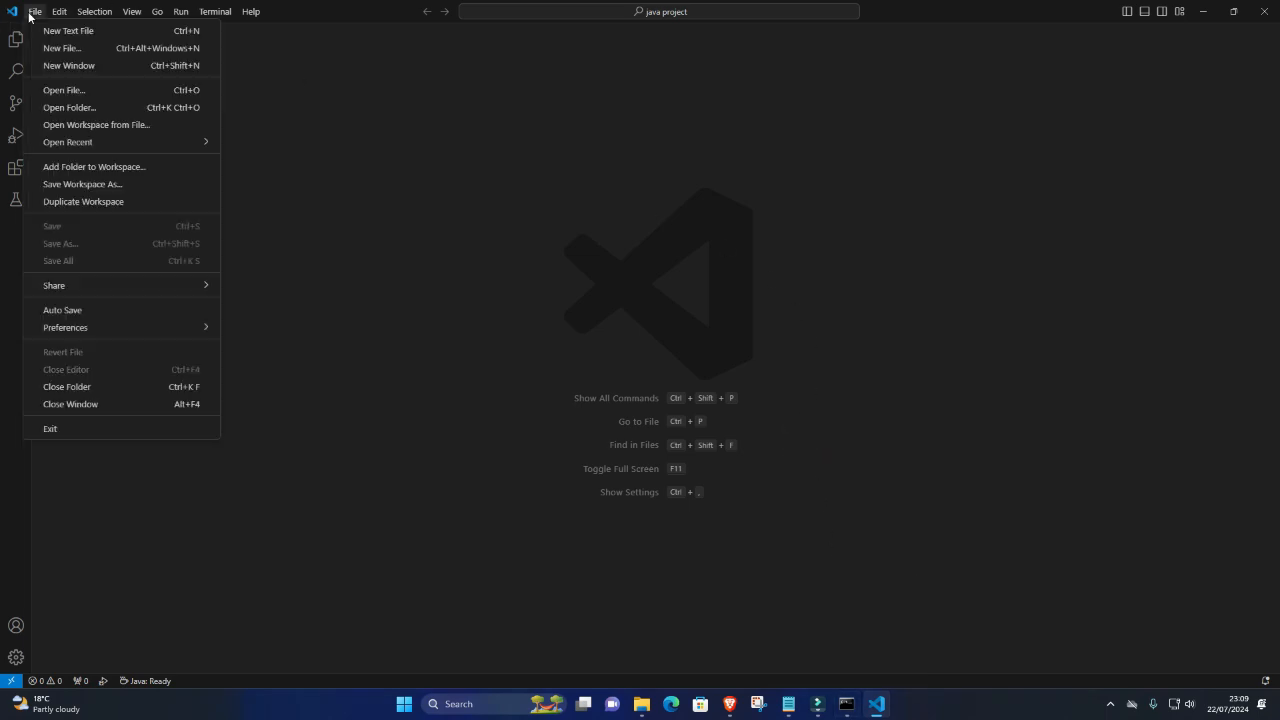
pyautogui.moveTo(62, 48)
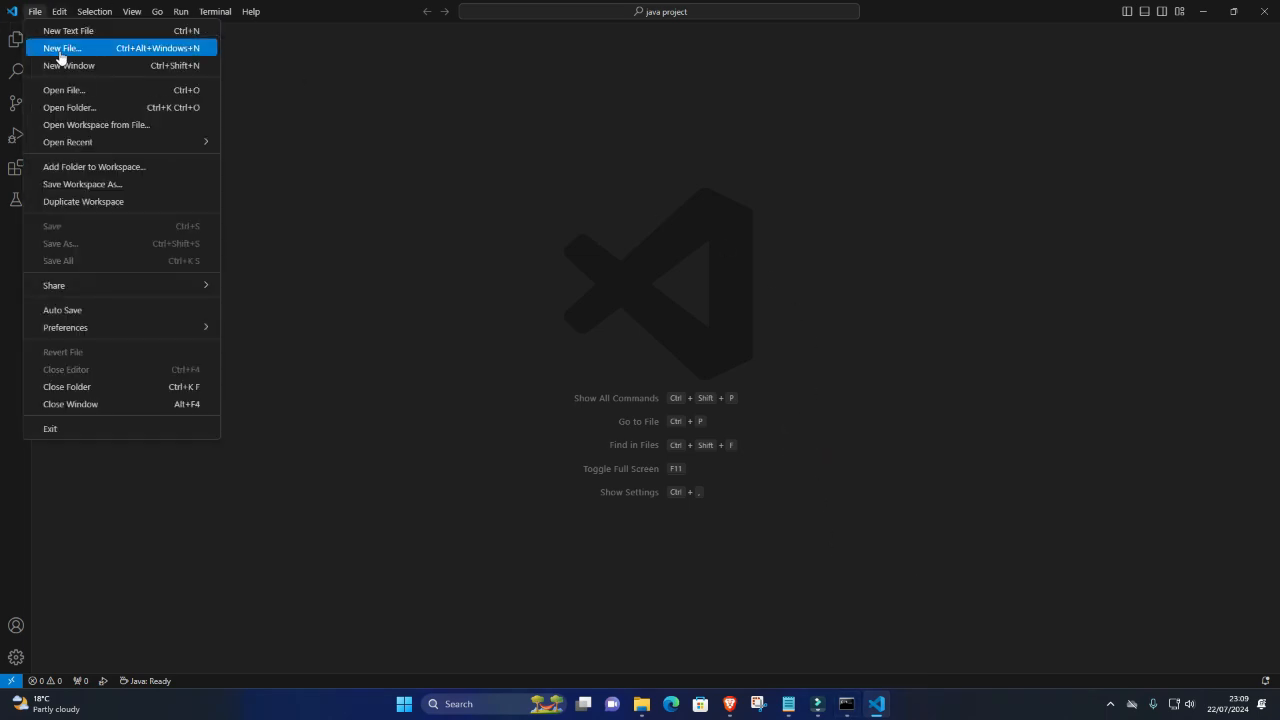
pyautogui.click(60, 48)
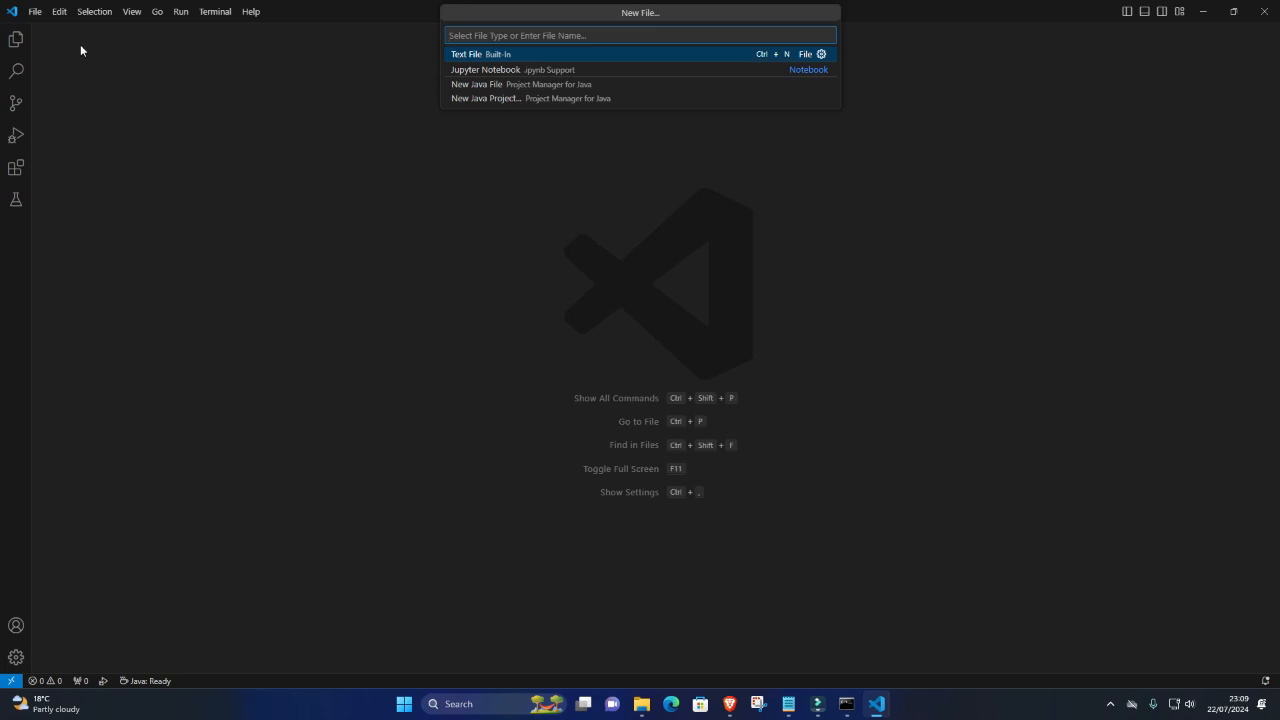
# Create an empty script.js in the java project folder.
pyautogui.write('script')
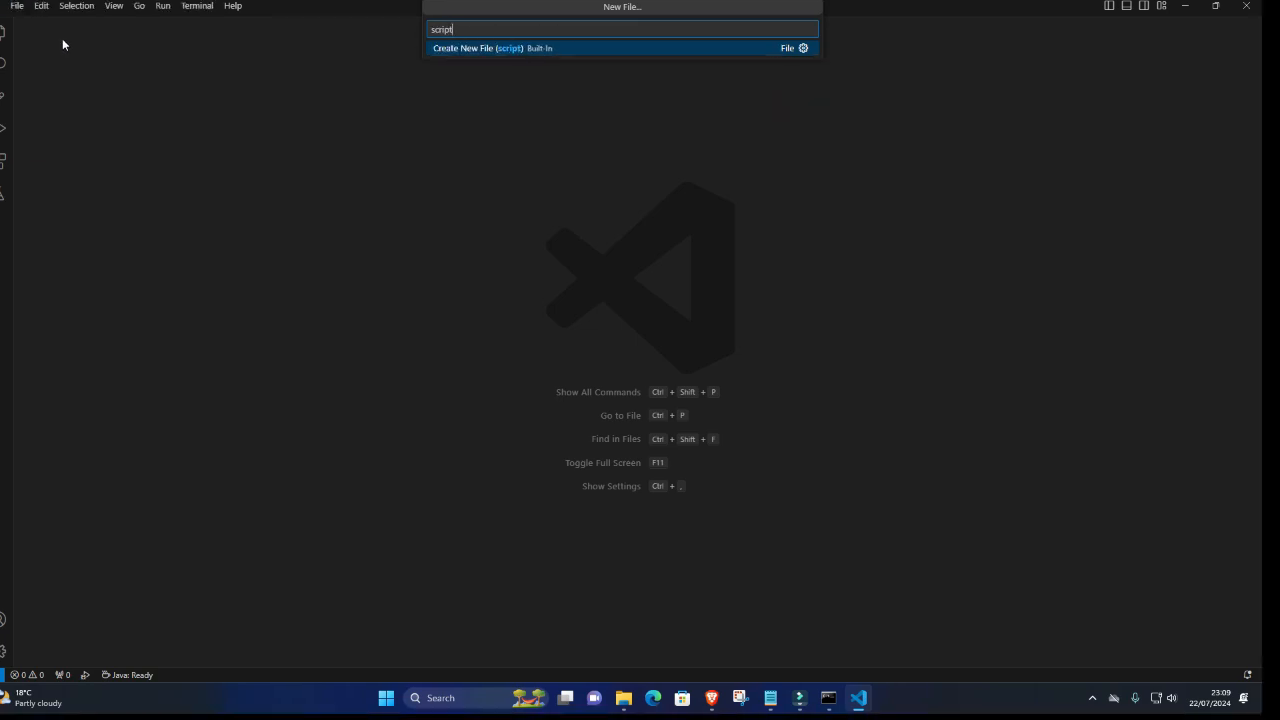
pyautogui.write('.')
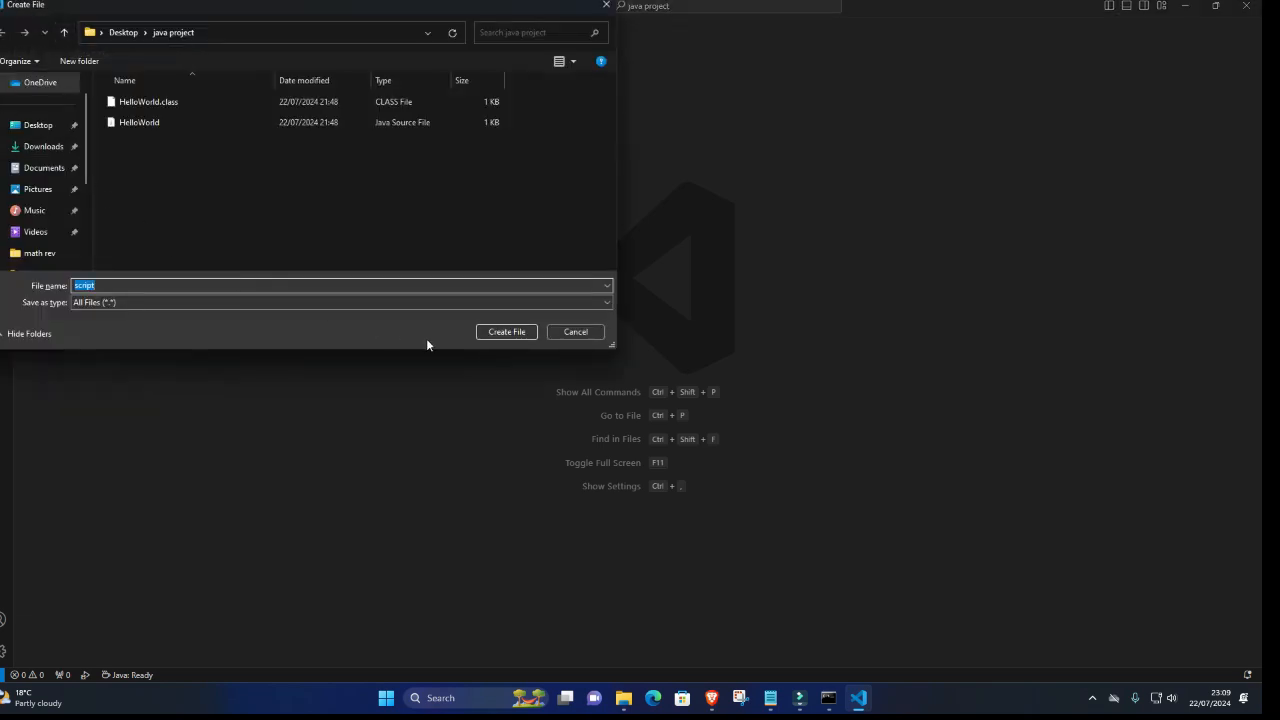
pyautogui.click(506, 332)
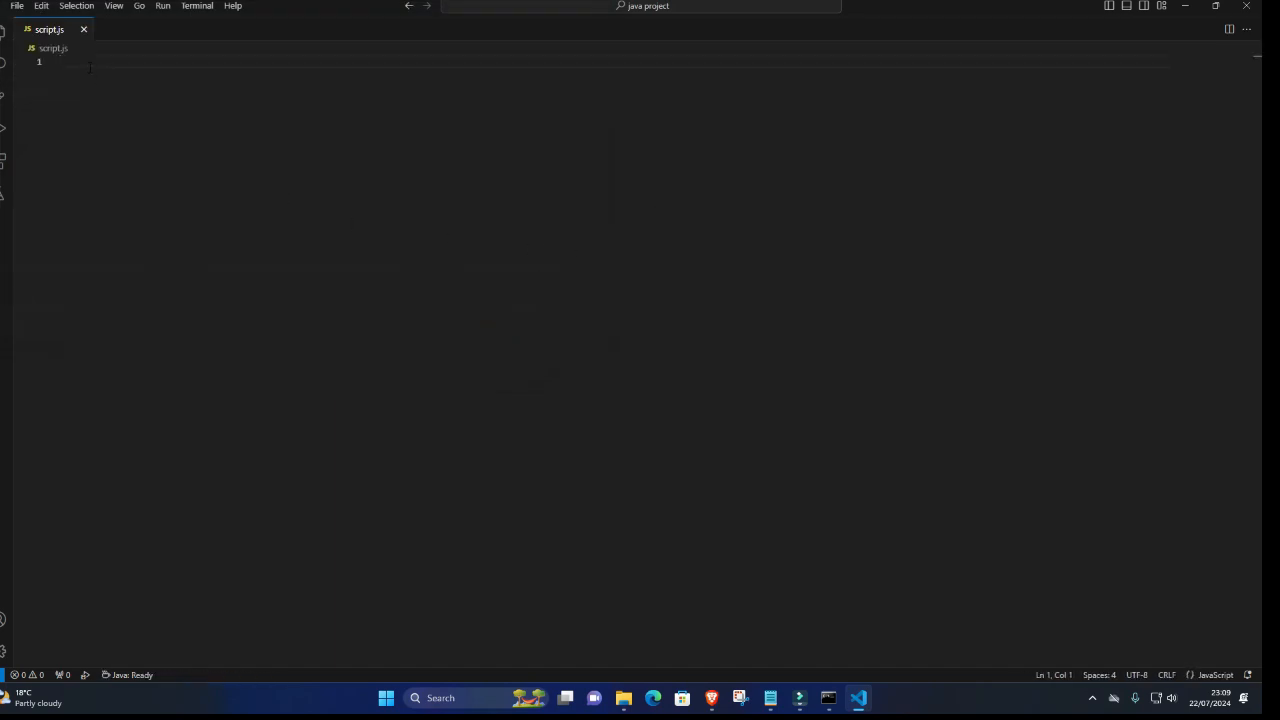
# Write console.log("Hello, world!"); on line 1 of script.js.
pyautogui.click(80, 60)
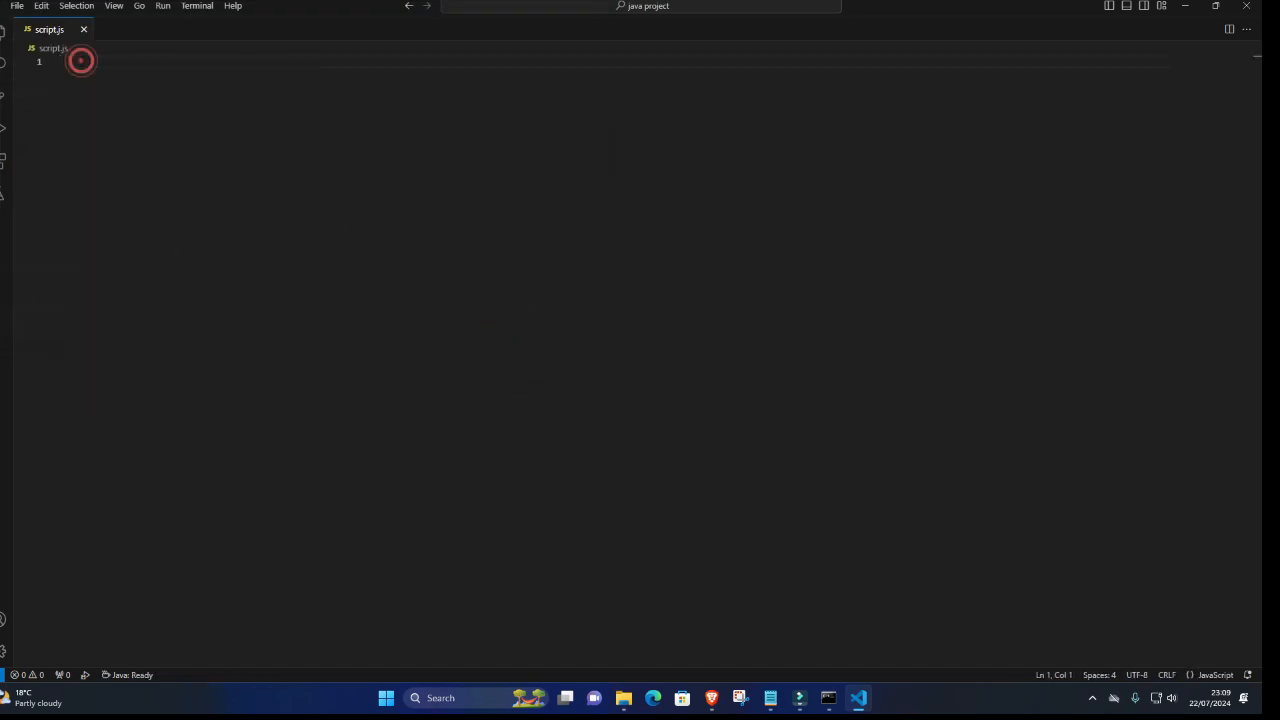
pyautogui.click(82, 60)
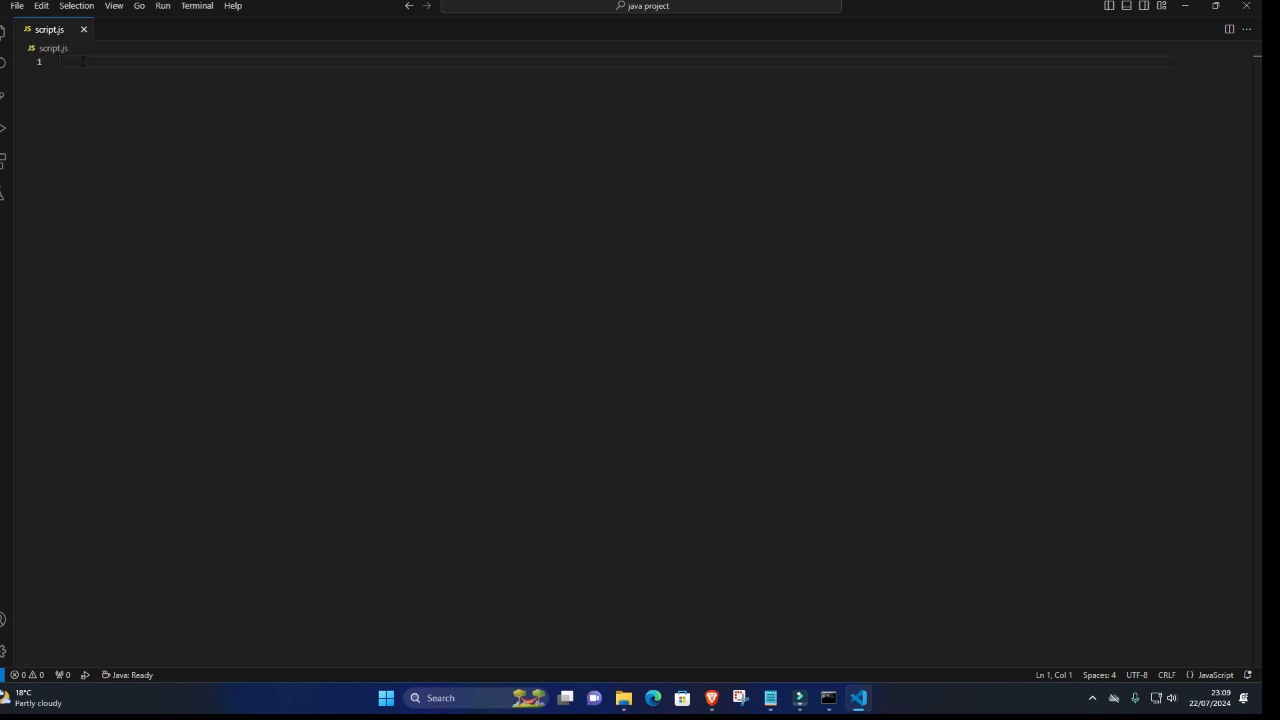
pyautogui.write('console.log("Hello, world!");')
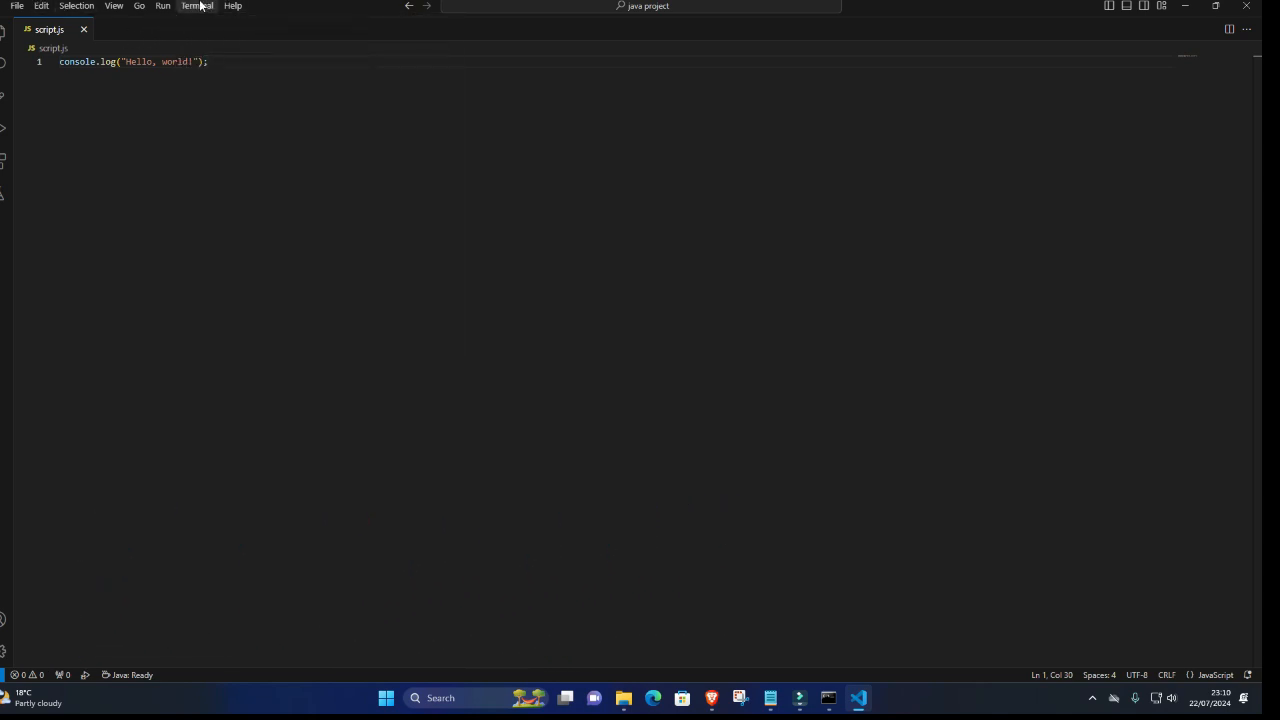
# Start a new terminal, run cd, then start a fresh PowerShell terminal at the java project folder.
pyautogui.click(196, 6)
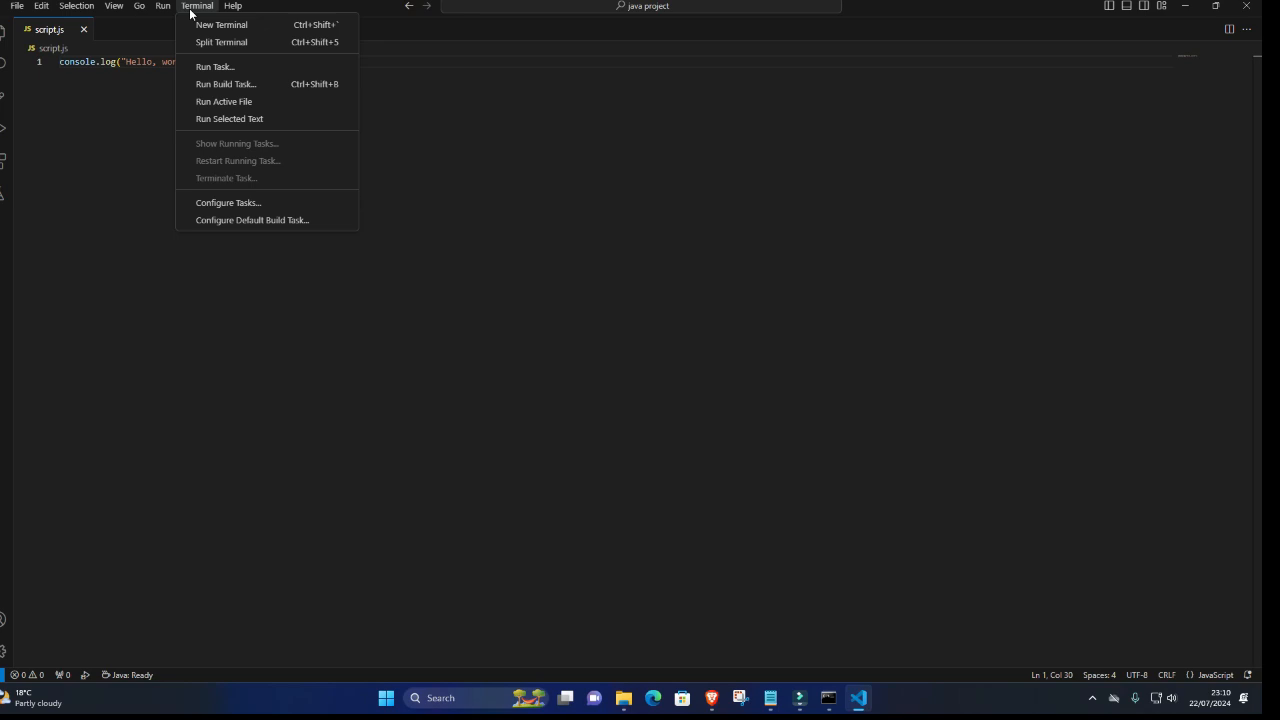
pyautogui.click(220, 24)
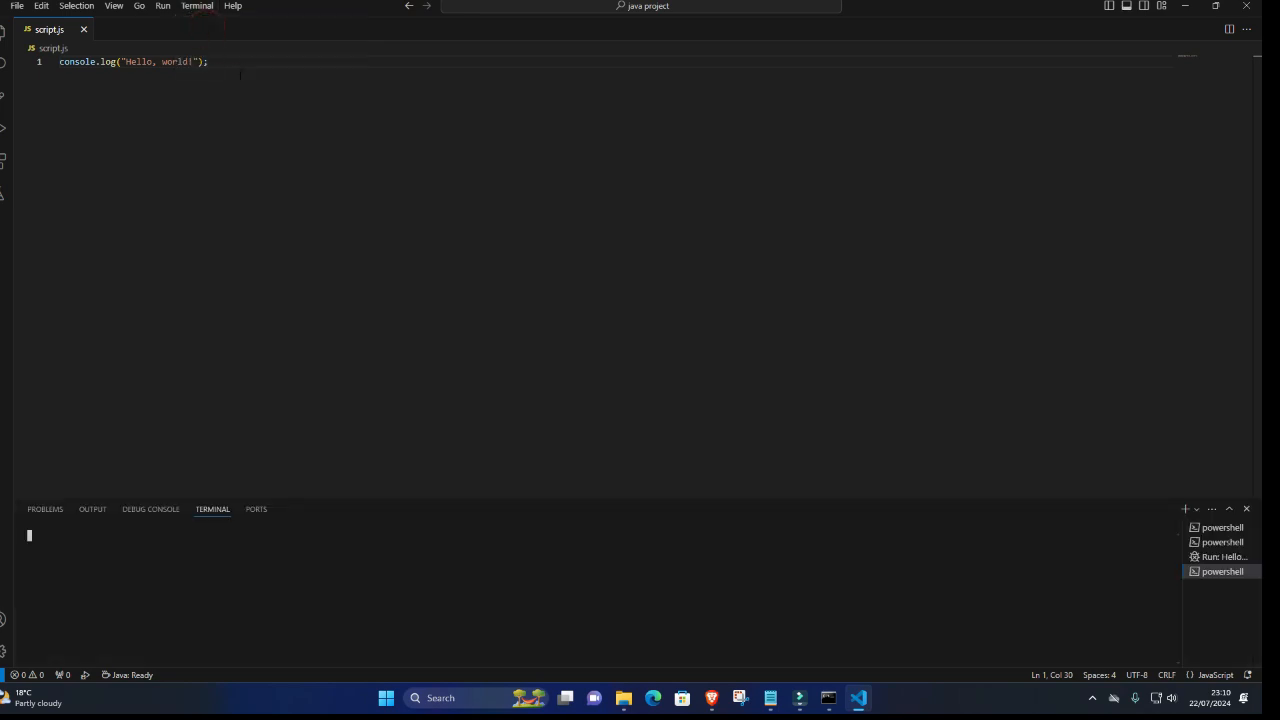
pyautogui.write('cd')
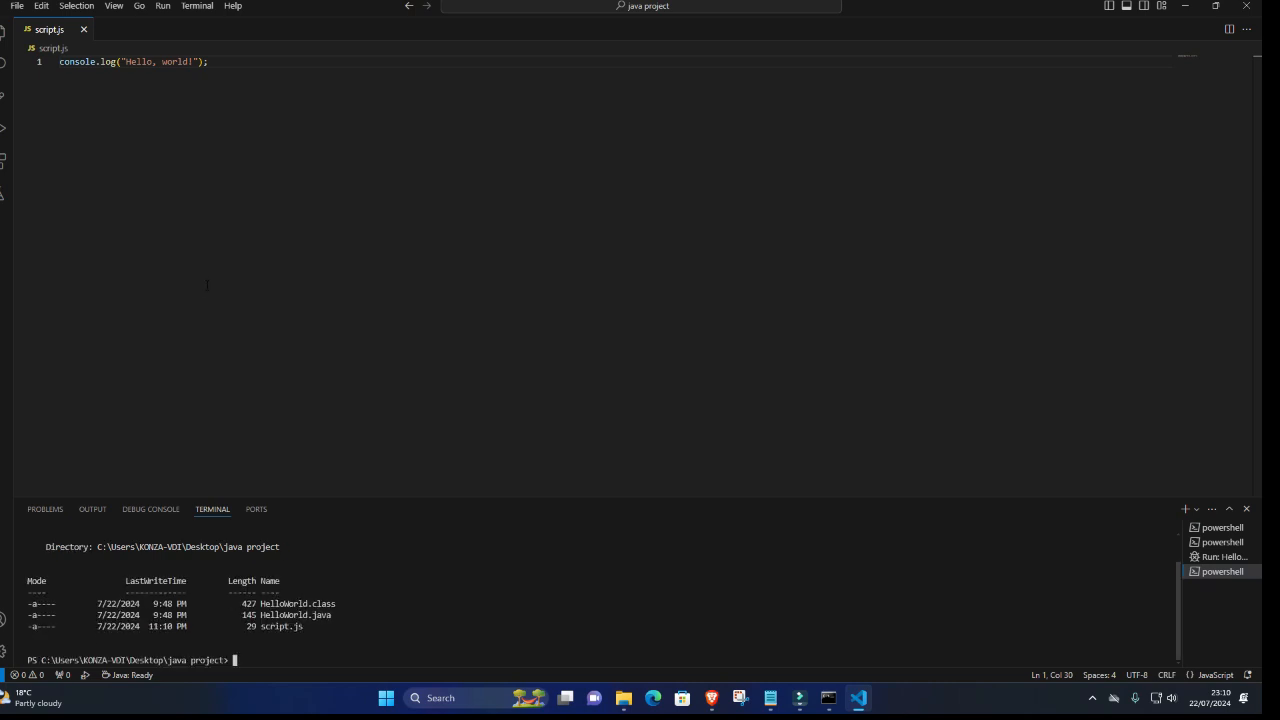
pyautogui.click(214, 12)
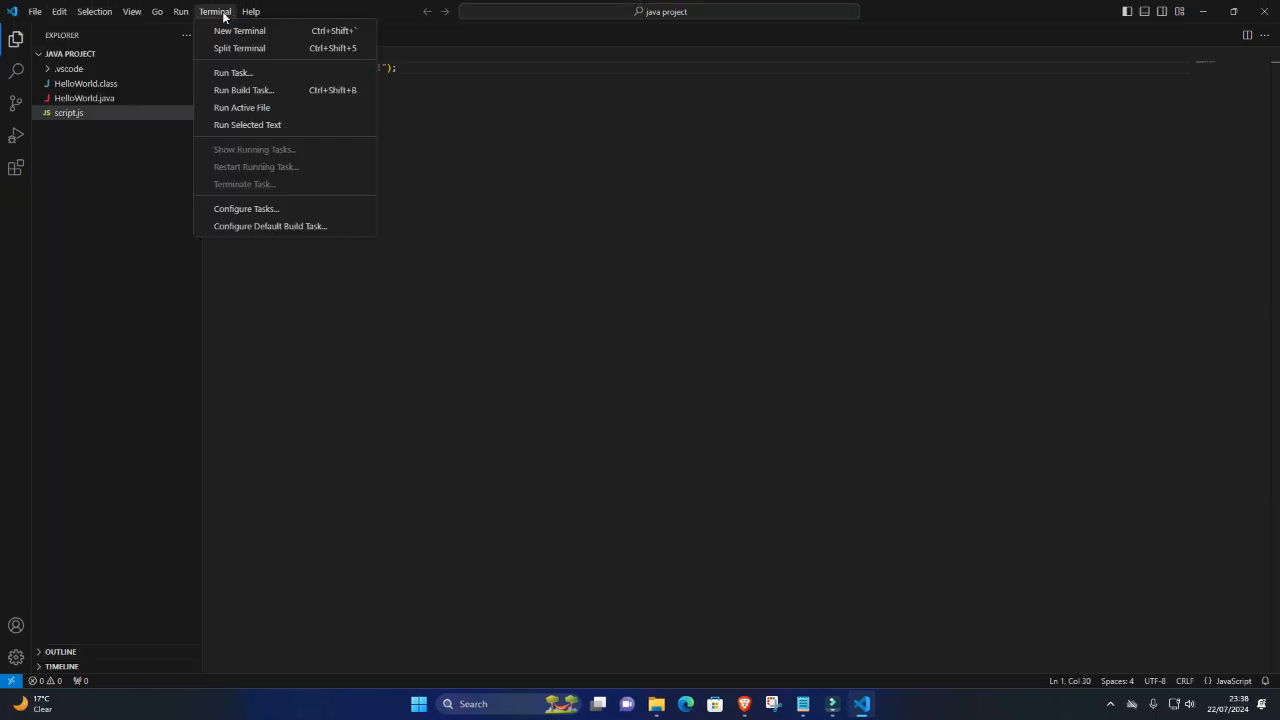
pyautogui.click(240, 30)
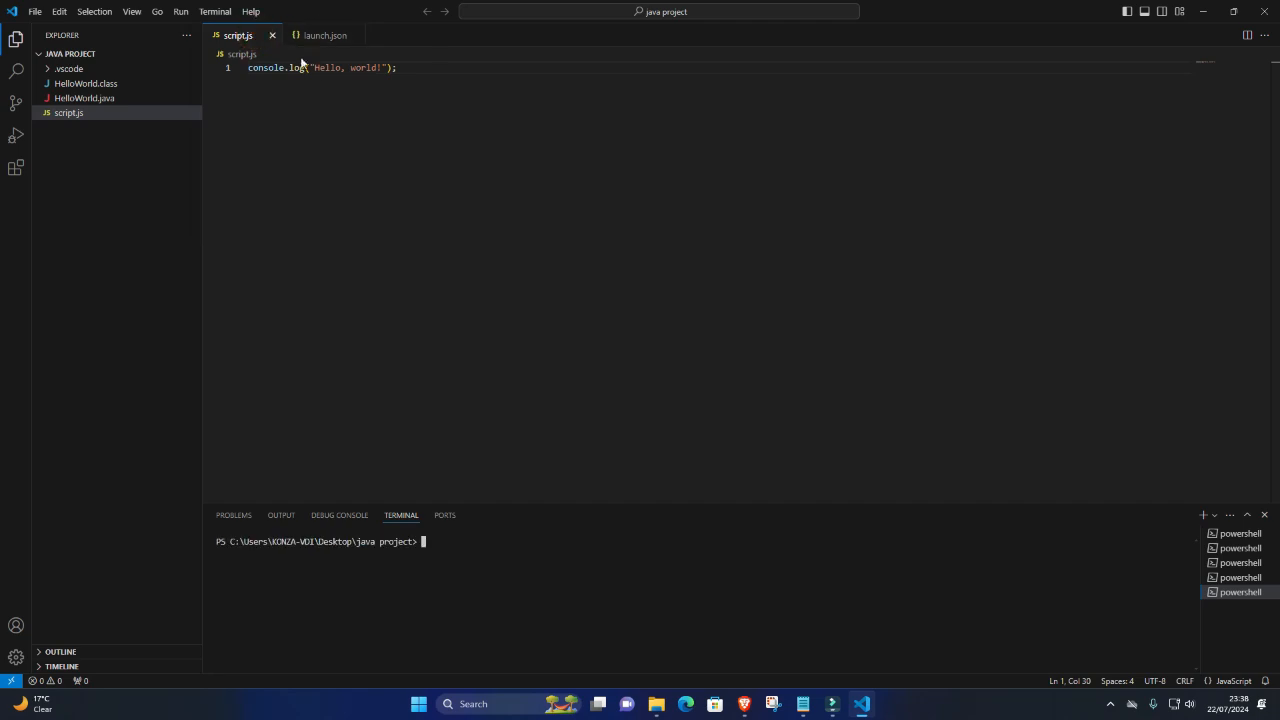
pyautogui.moveTo(1022, 6)
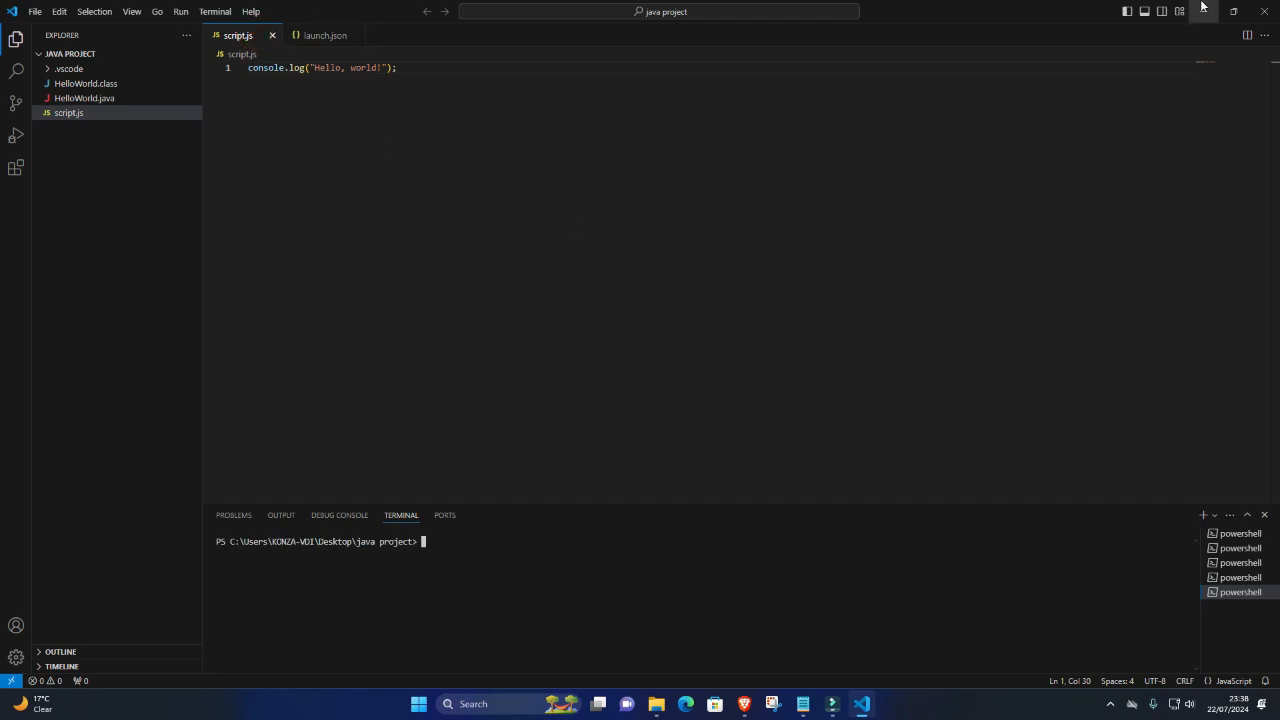
pyautogui.write('co')
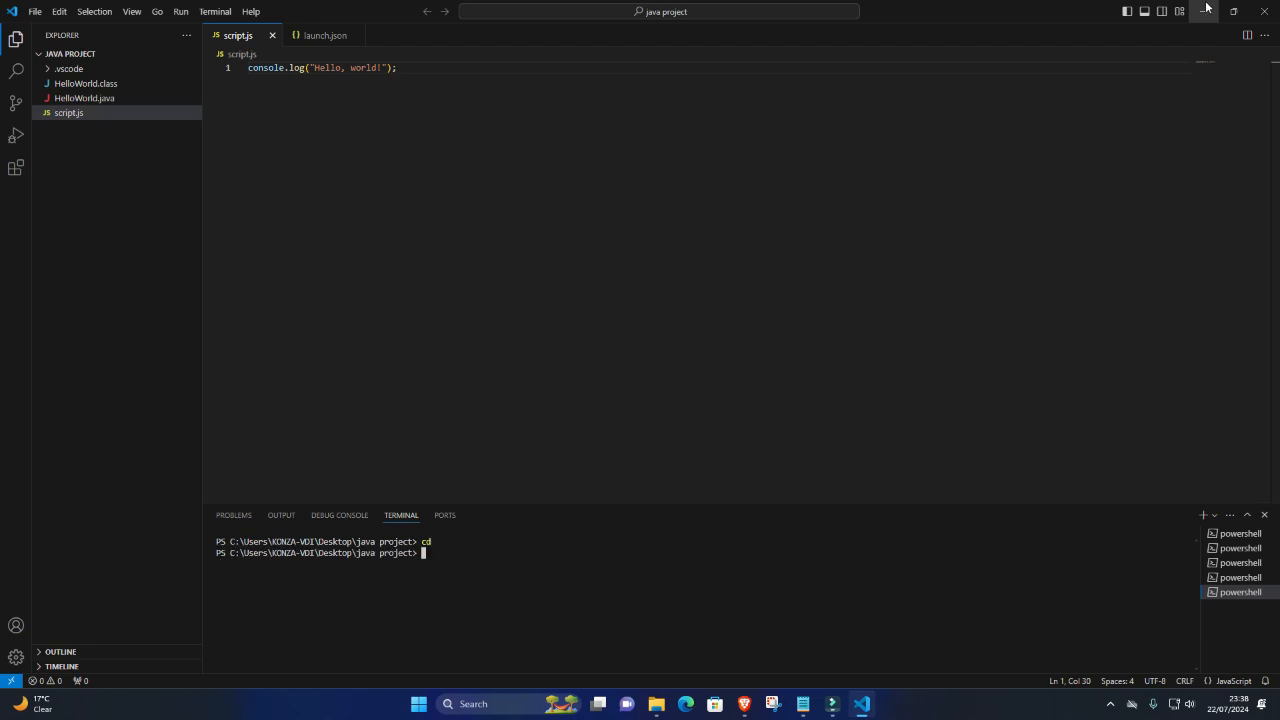
pyautogui.write('ls')
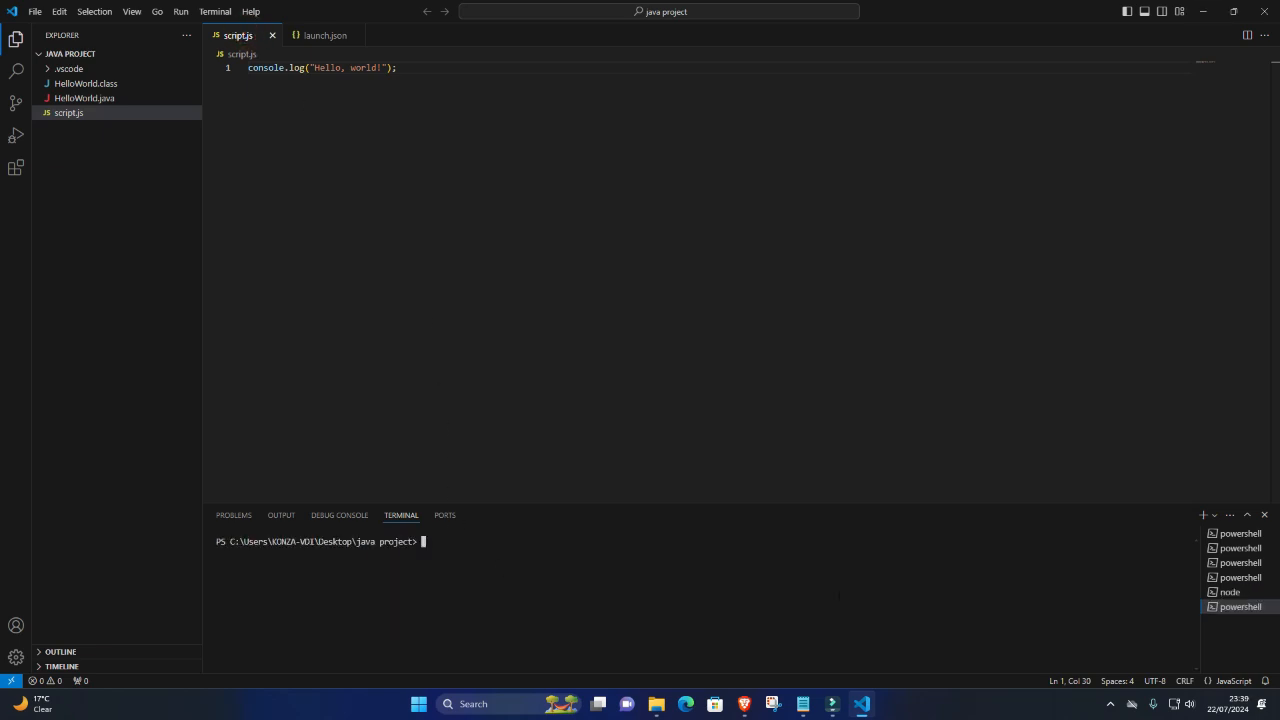
# Run node script.js in the terminal so it prints Hello, world!
pyautogui.write('node')
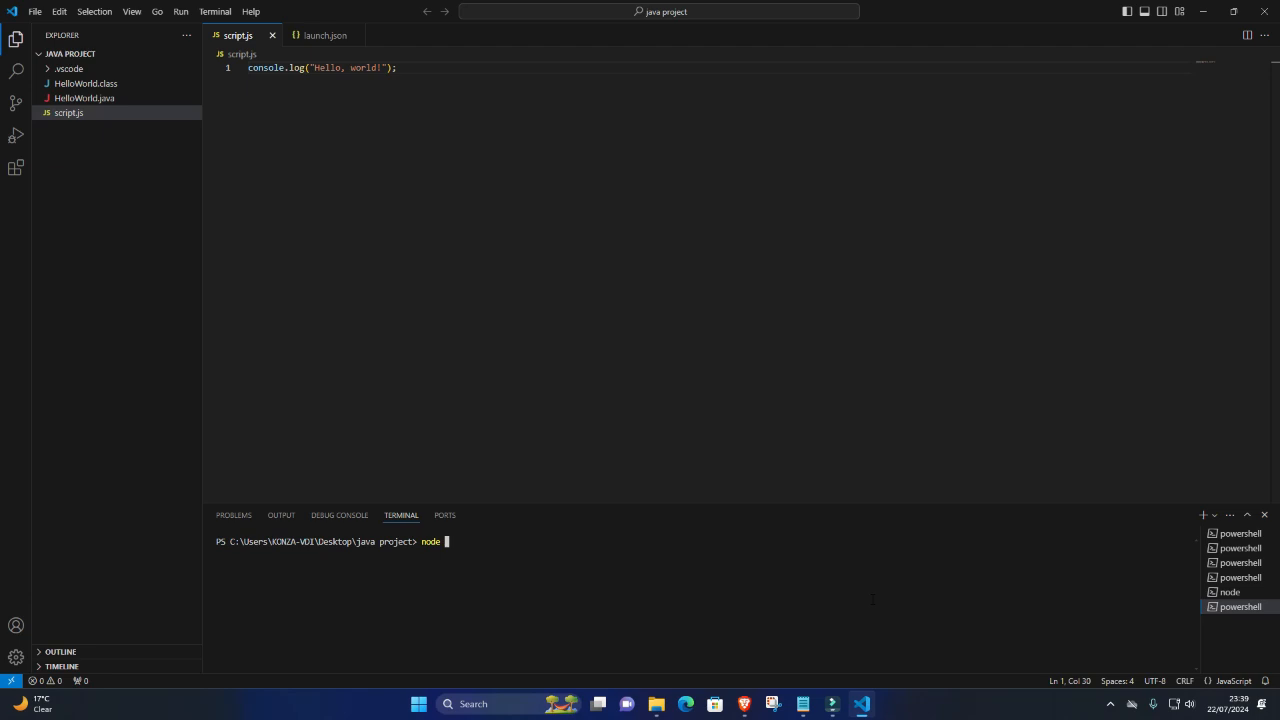
pyautogui.write('scr')
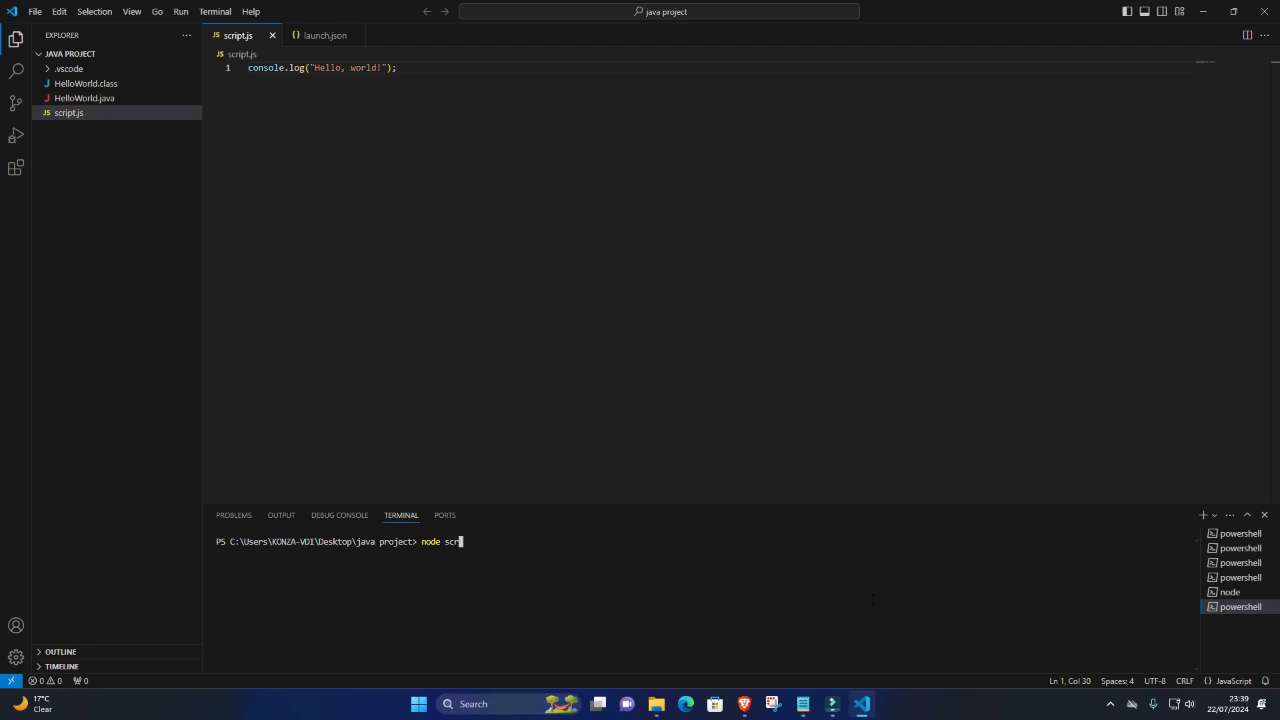
pyautogui.write('ipt')
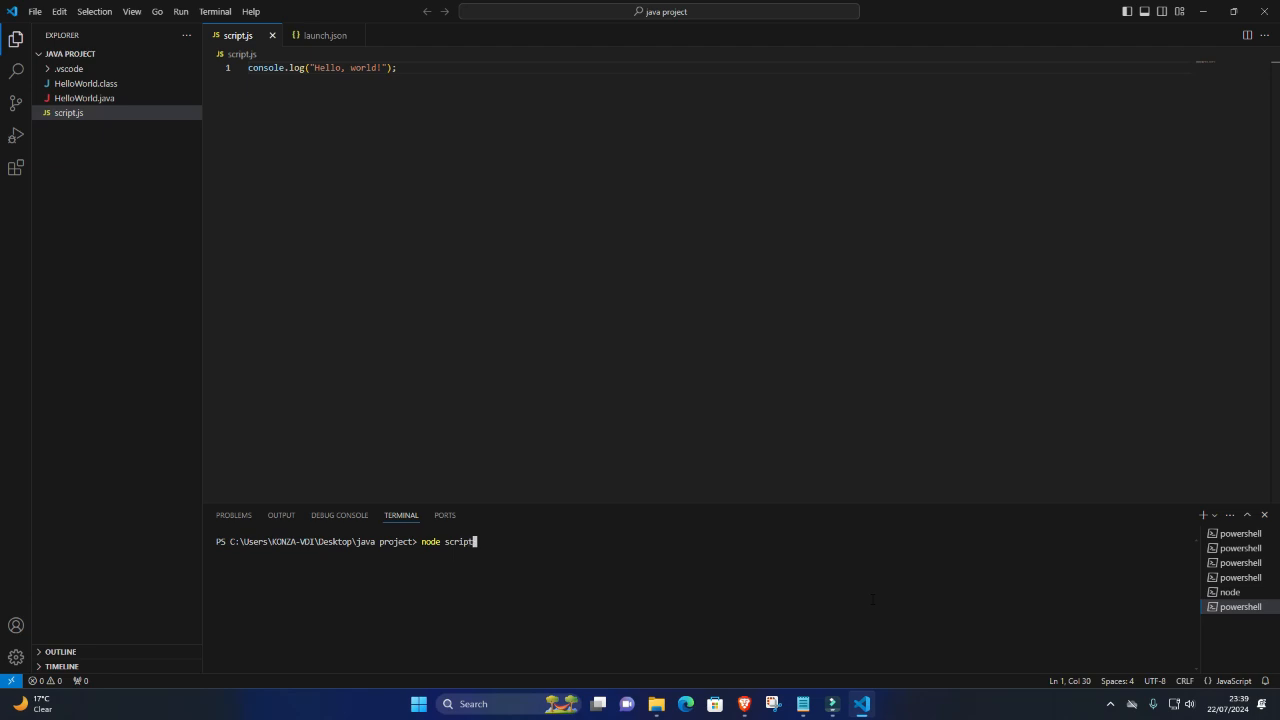
pyautogui.write('.js')
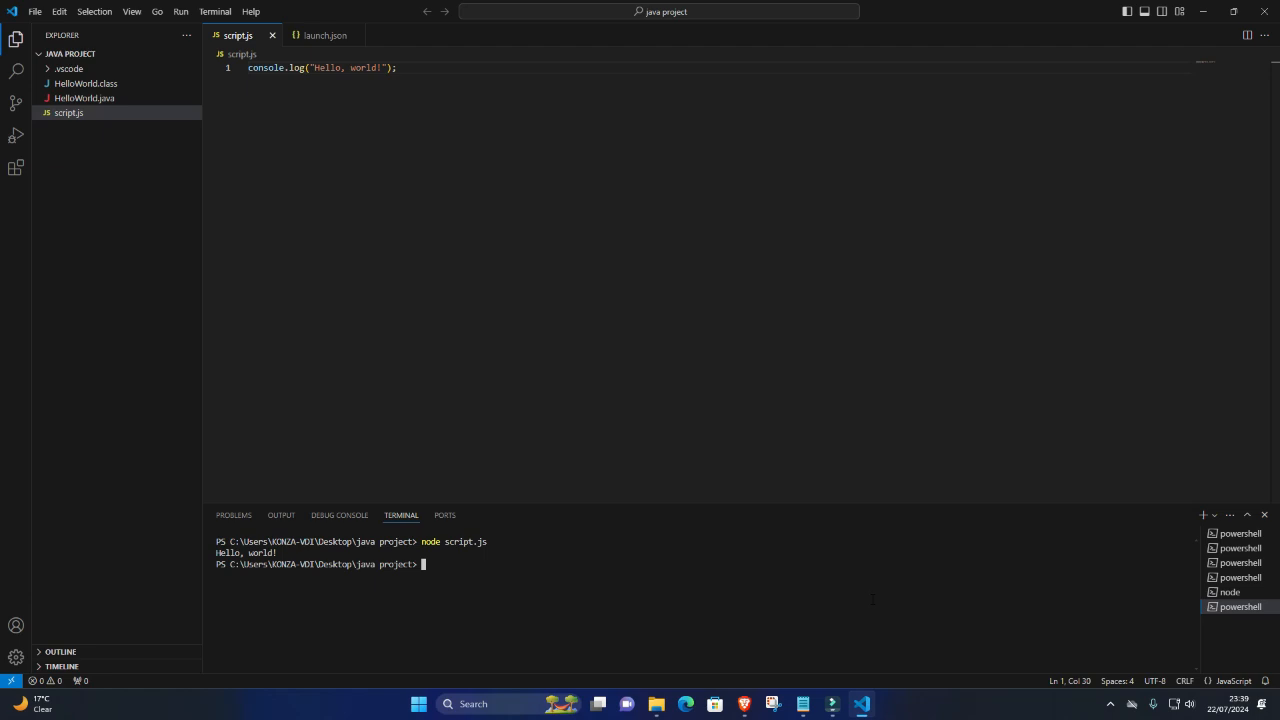
pyautogui.doubleClick(246, 552)
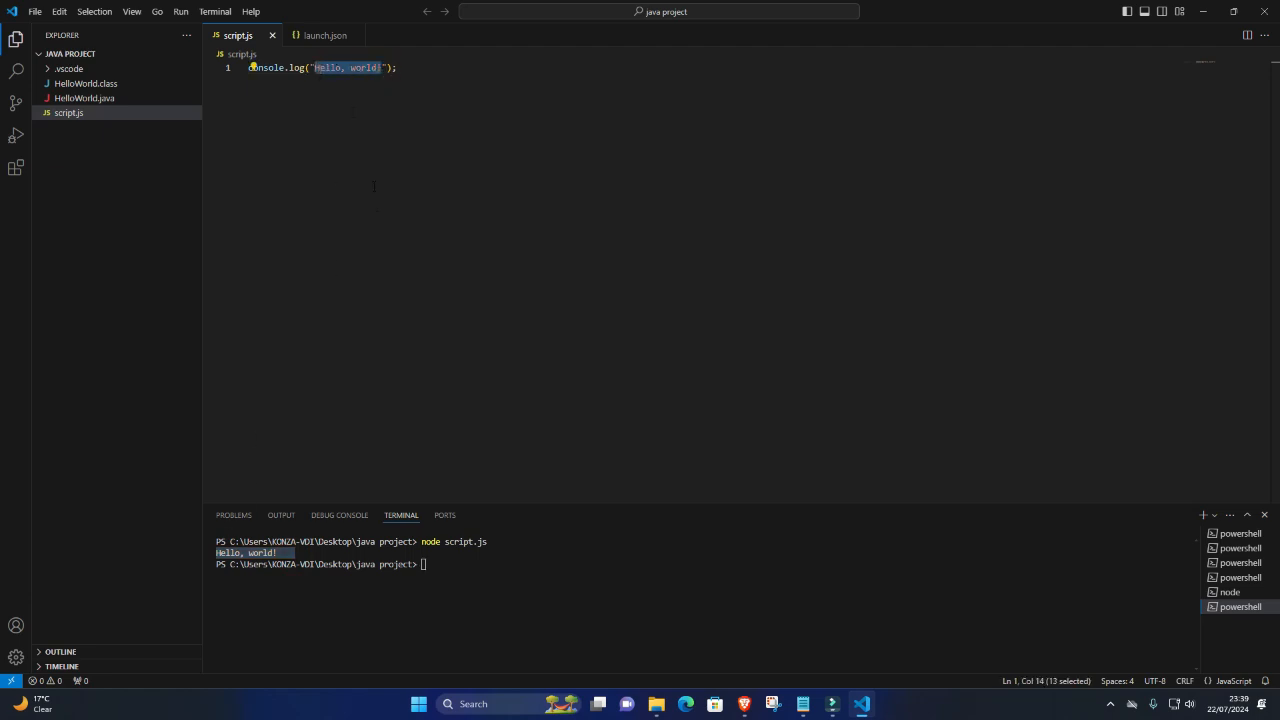
pyautogui.click(424, 564)
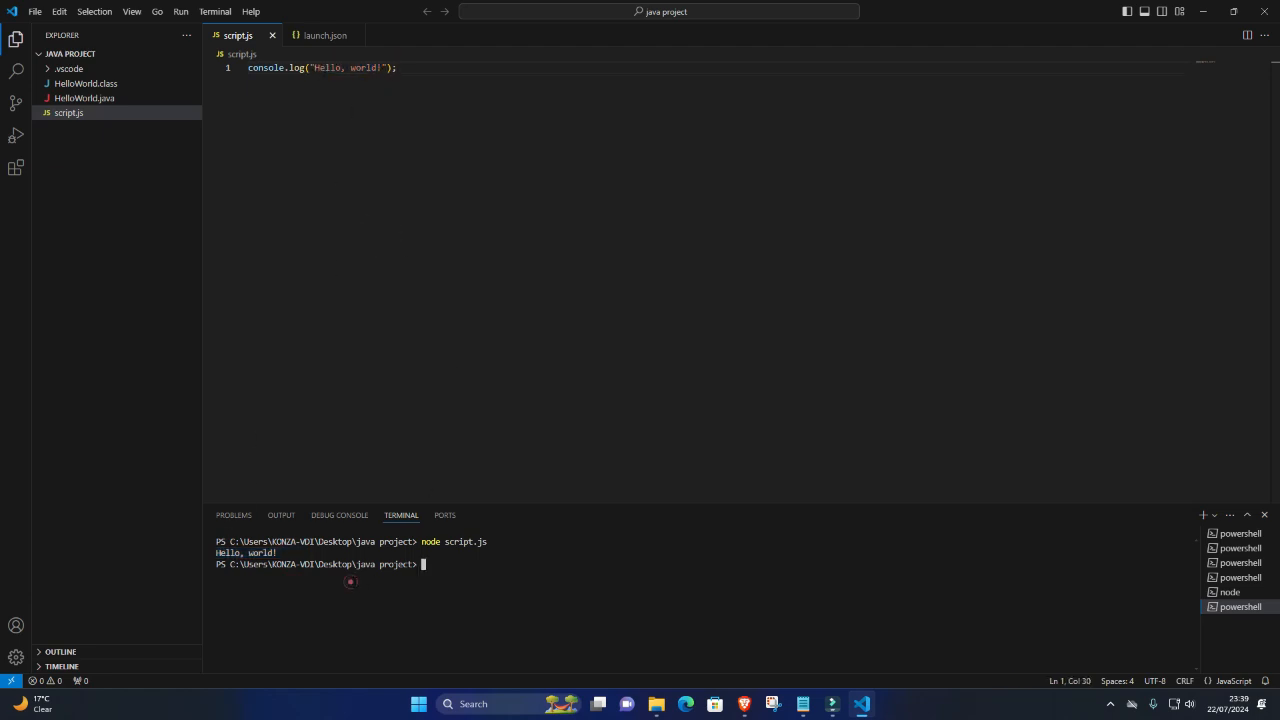